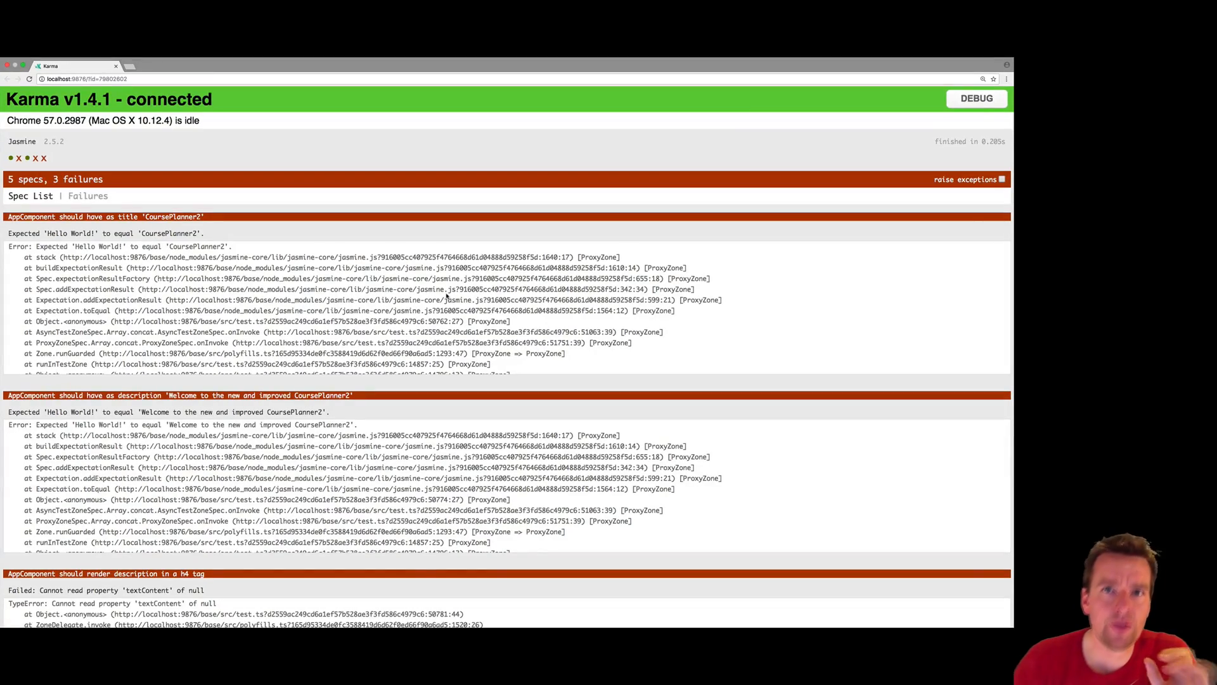
- Check the Karma report showing 5 specs with 3 failures, then return to WebStorm
click(256, 65)
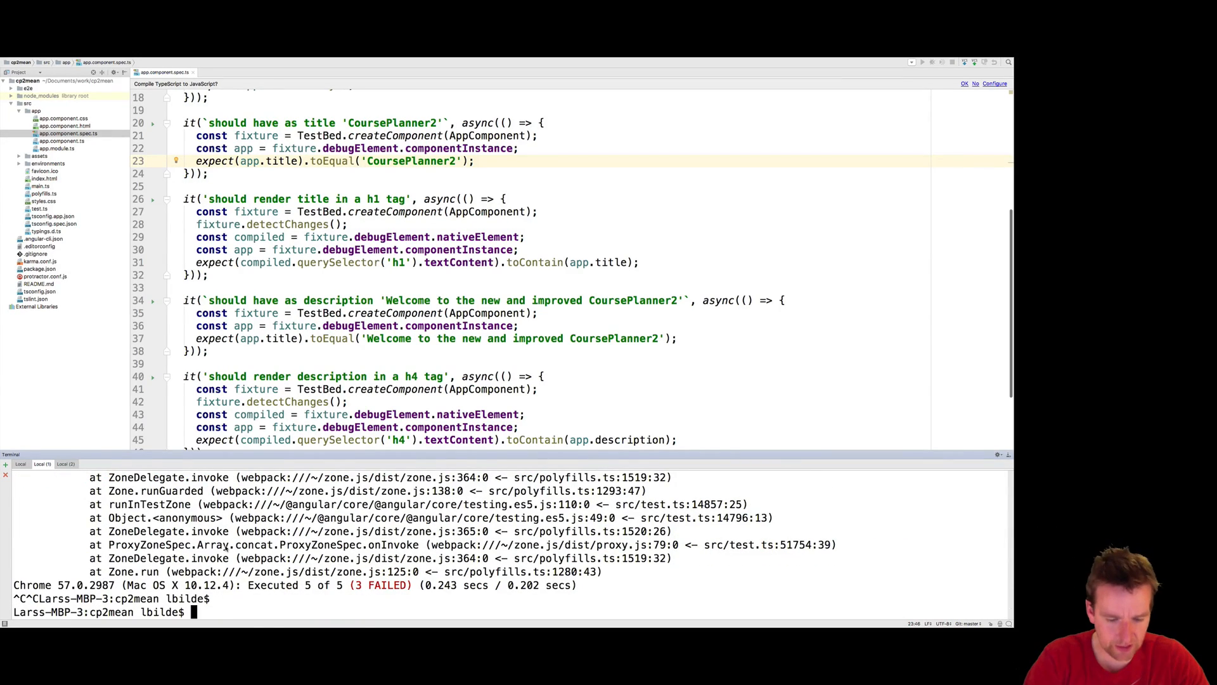
- Rerun the Angular unit tests with ng test in the WebStorm terminal
text(ng test)
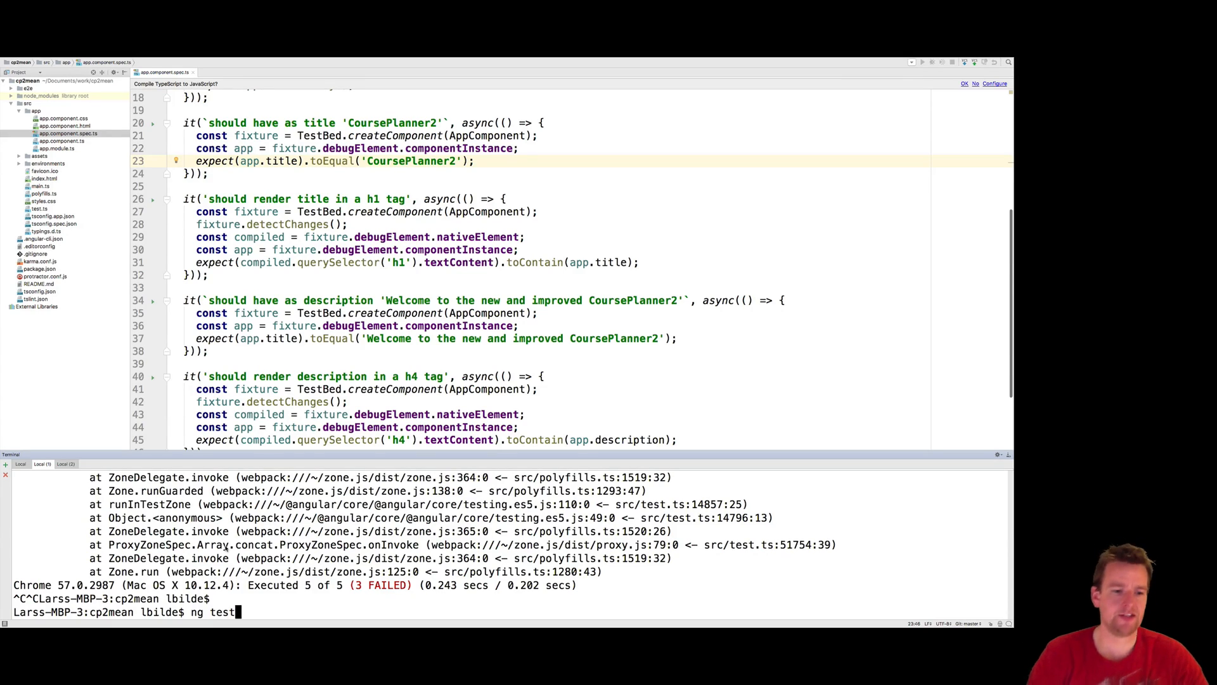
key(Return)
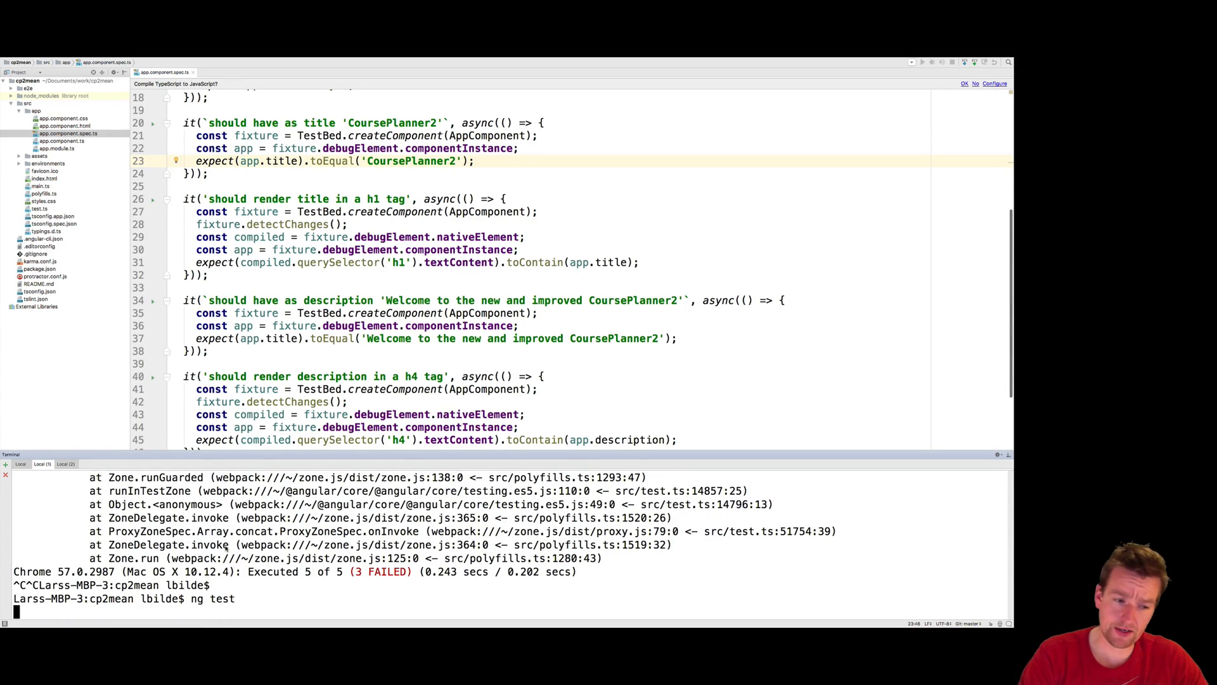
key(Return)
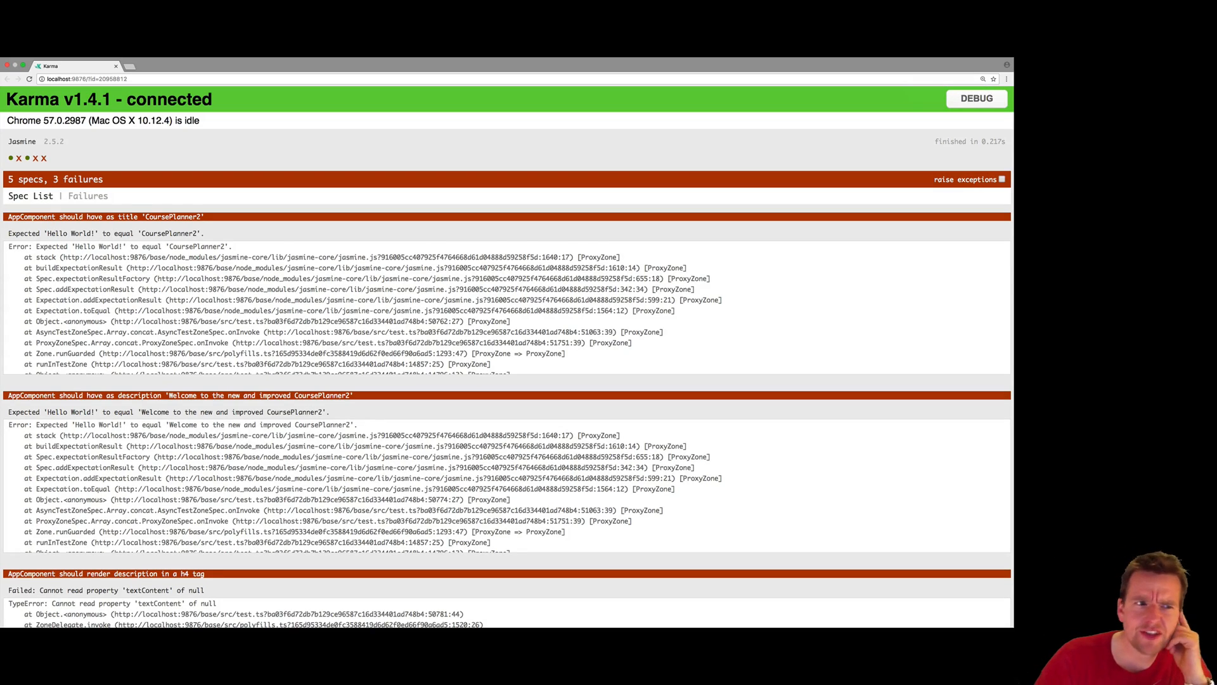
mouse_move(210, 236)
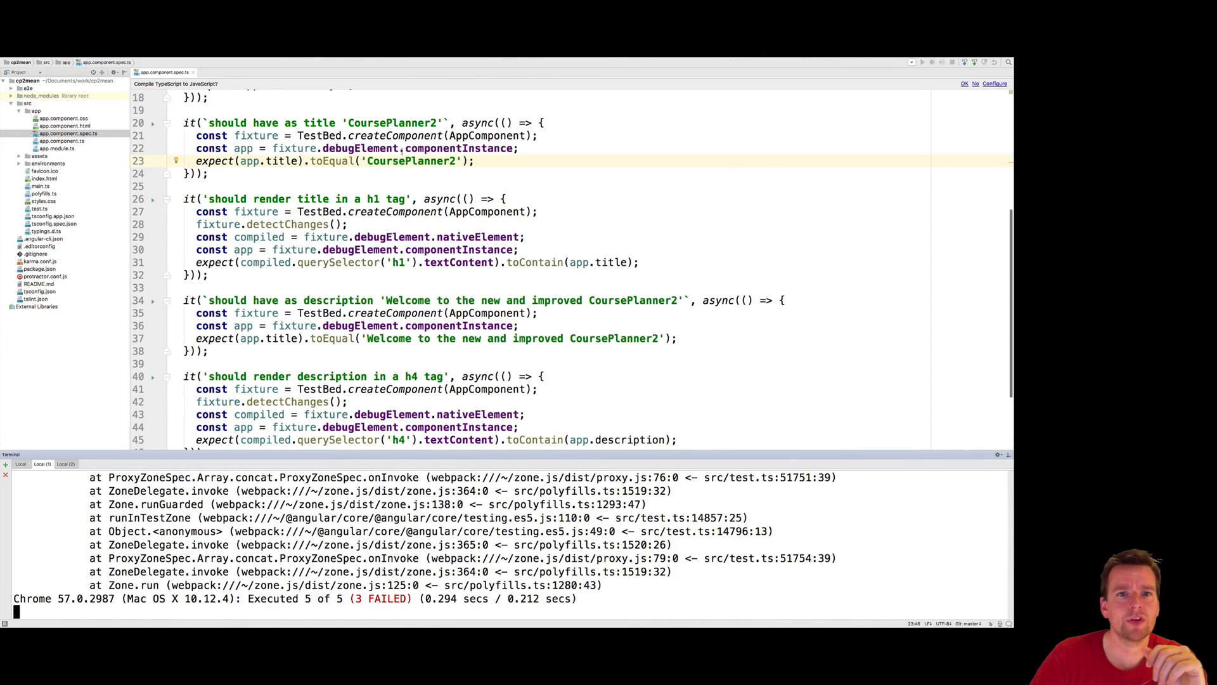
- Select the expected title CoursePlanner2 in the spec, then open app.component.ts
double_click(391, 123)
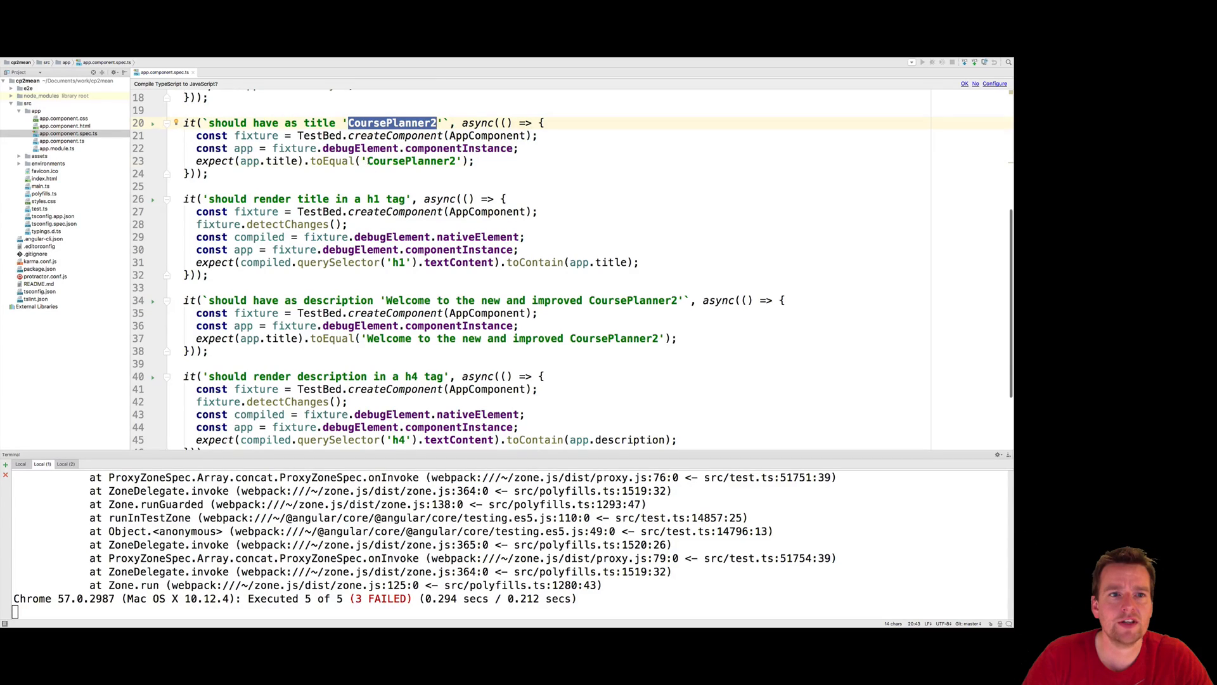
double_click(412, 161)
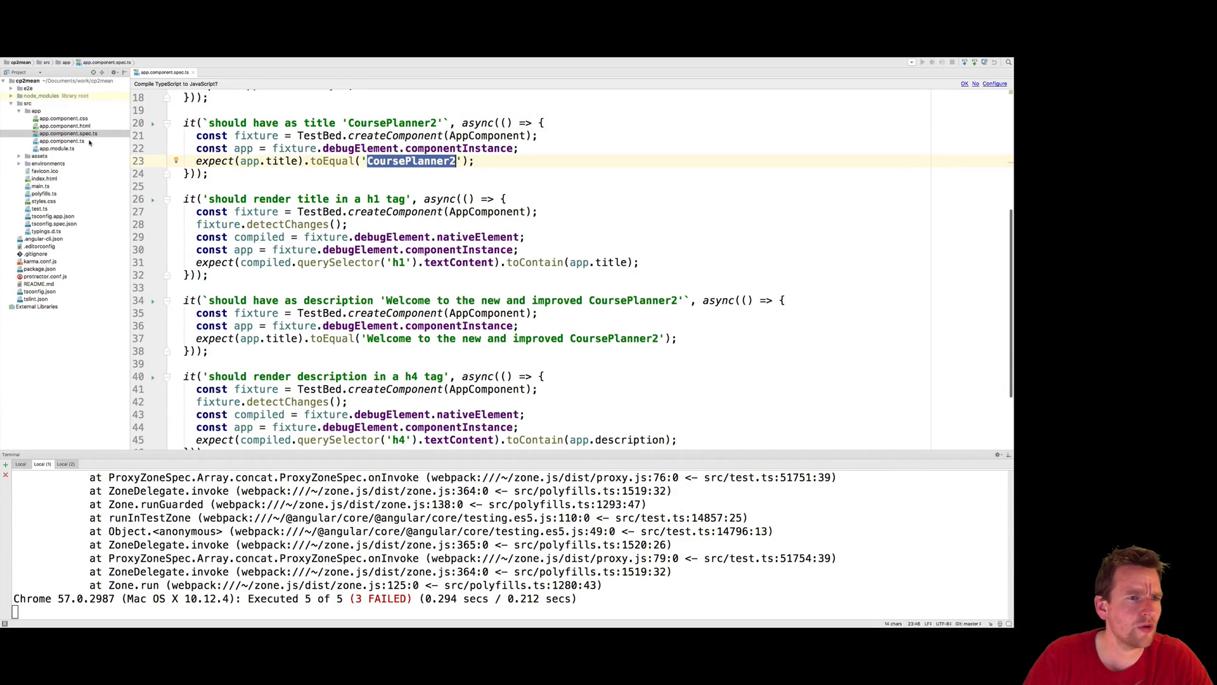
click(60, 142)
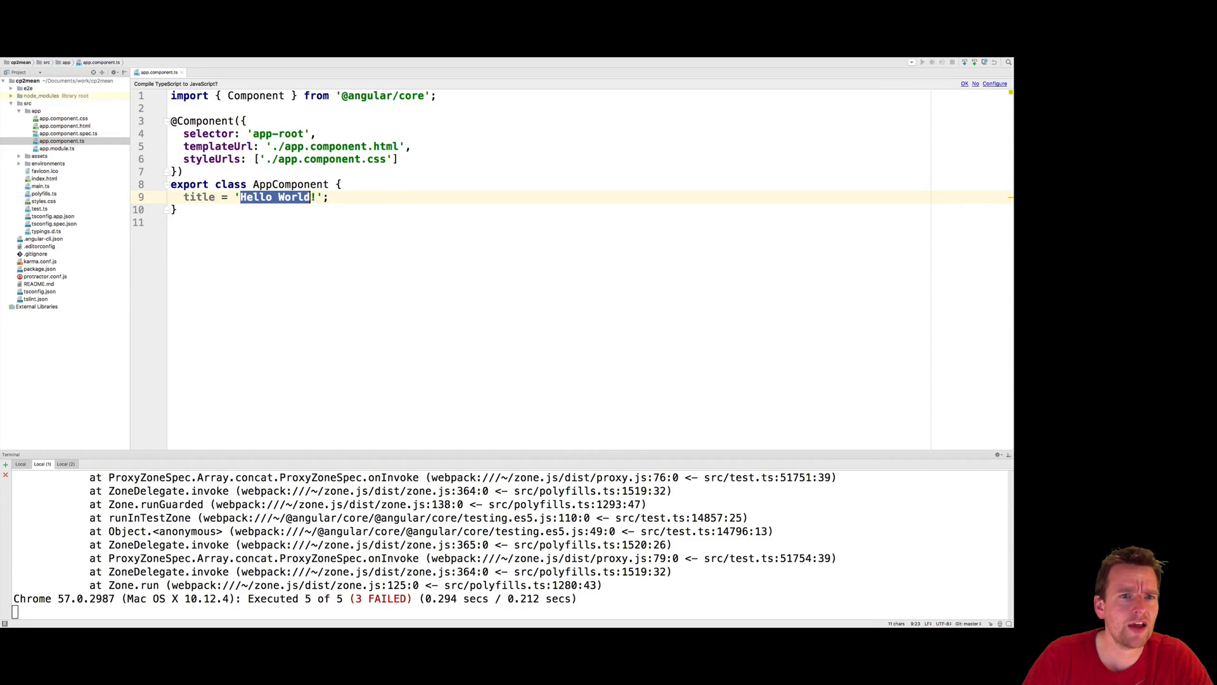
- Change the component title from 'Hello World' to 'CoursePlanner2'
text(CoursePlanner2)
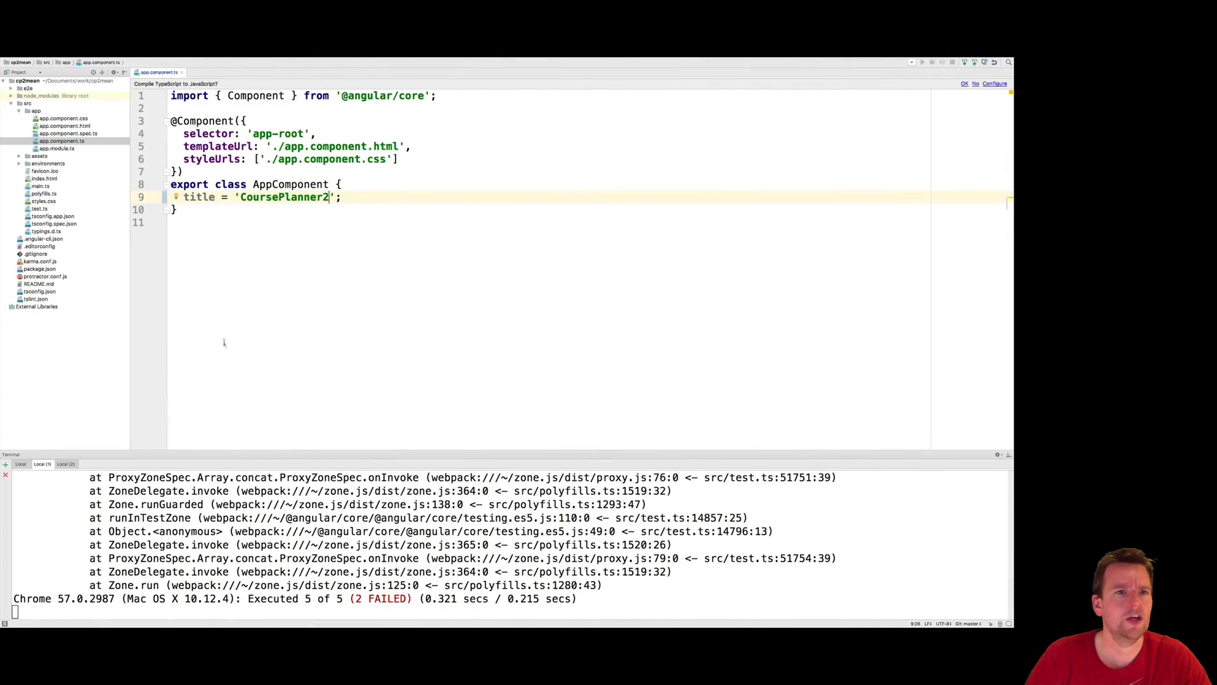
click(340, 197)
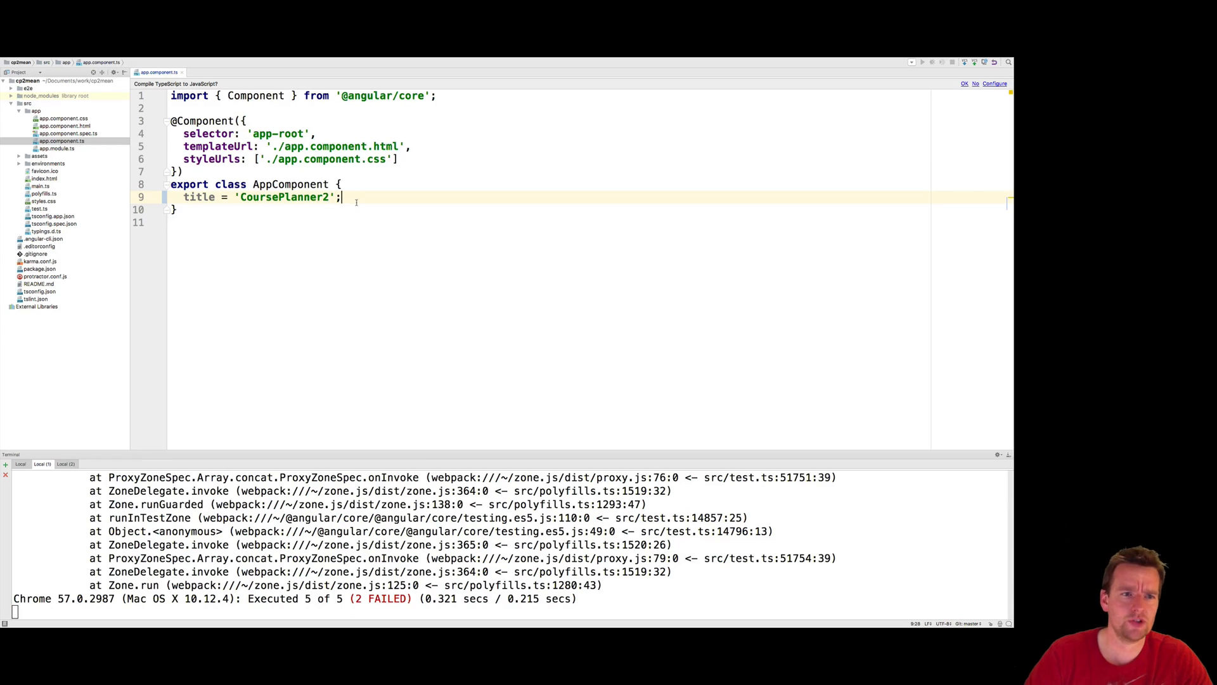
- Add description = 'Welcome to the new and improved CoursePlanner2' below the title property
text(descript)
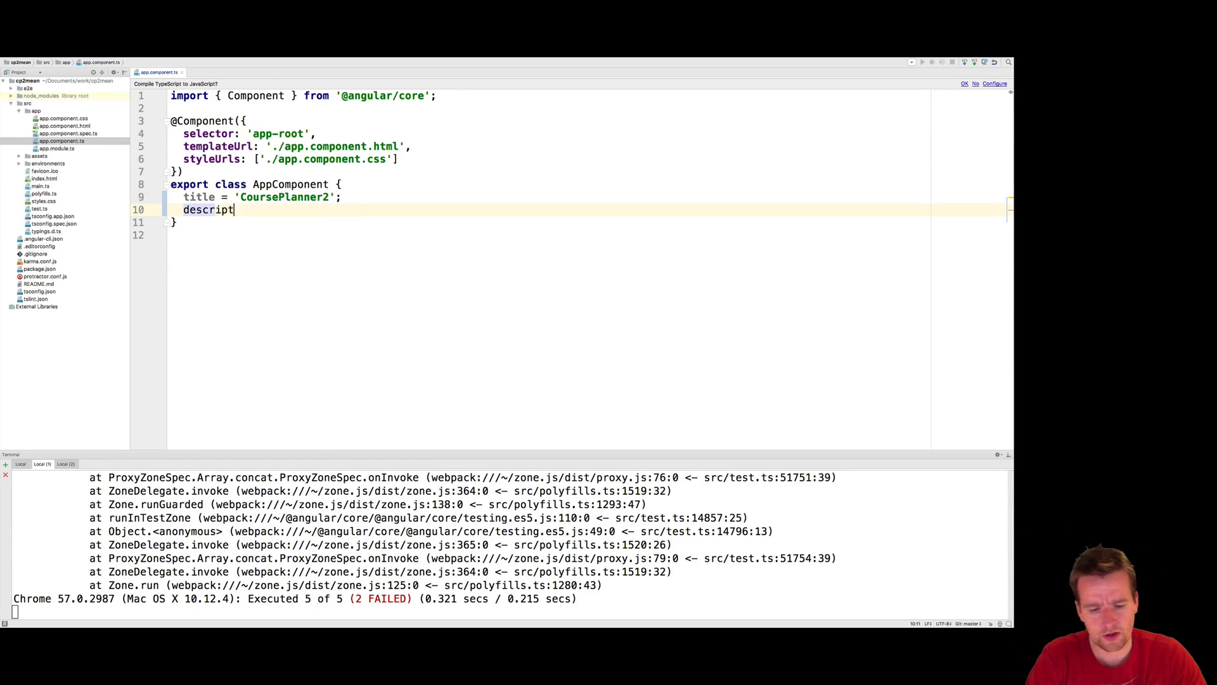
text(ion =)
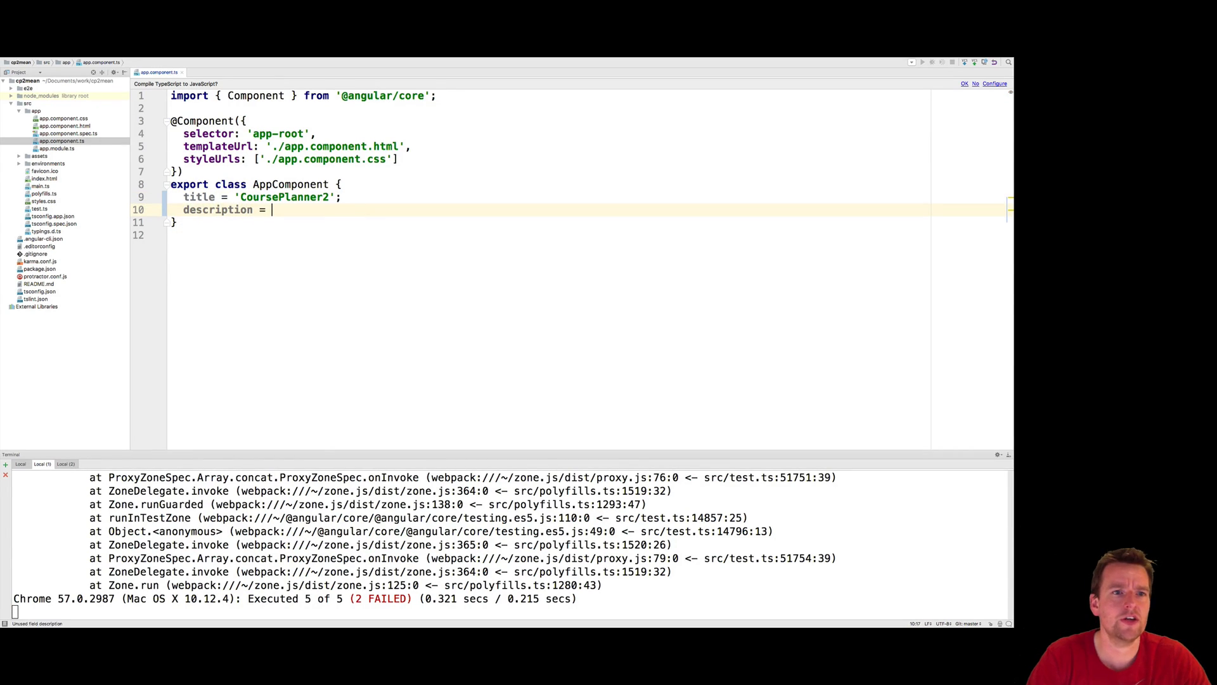
text('';)
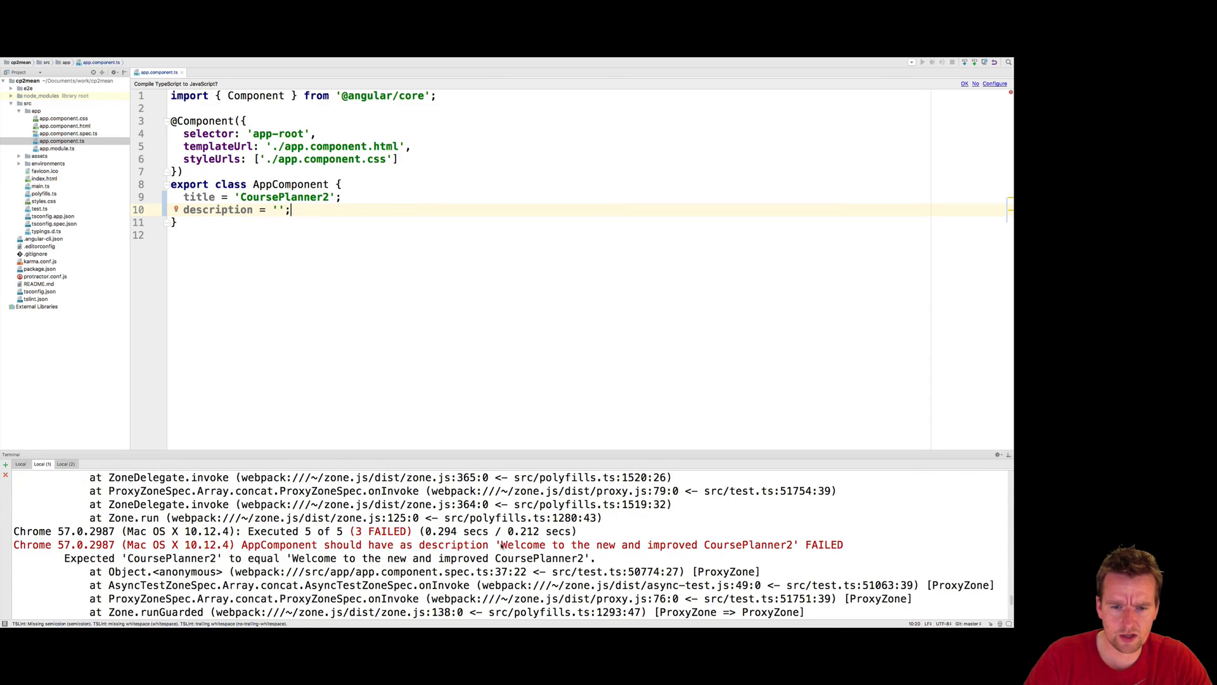
double_click(647, 544)
text(Welcome to the new and improved CoursePlanner2)
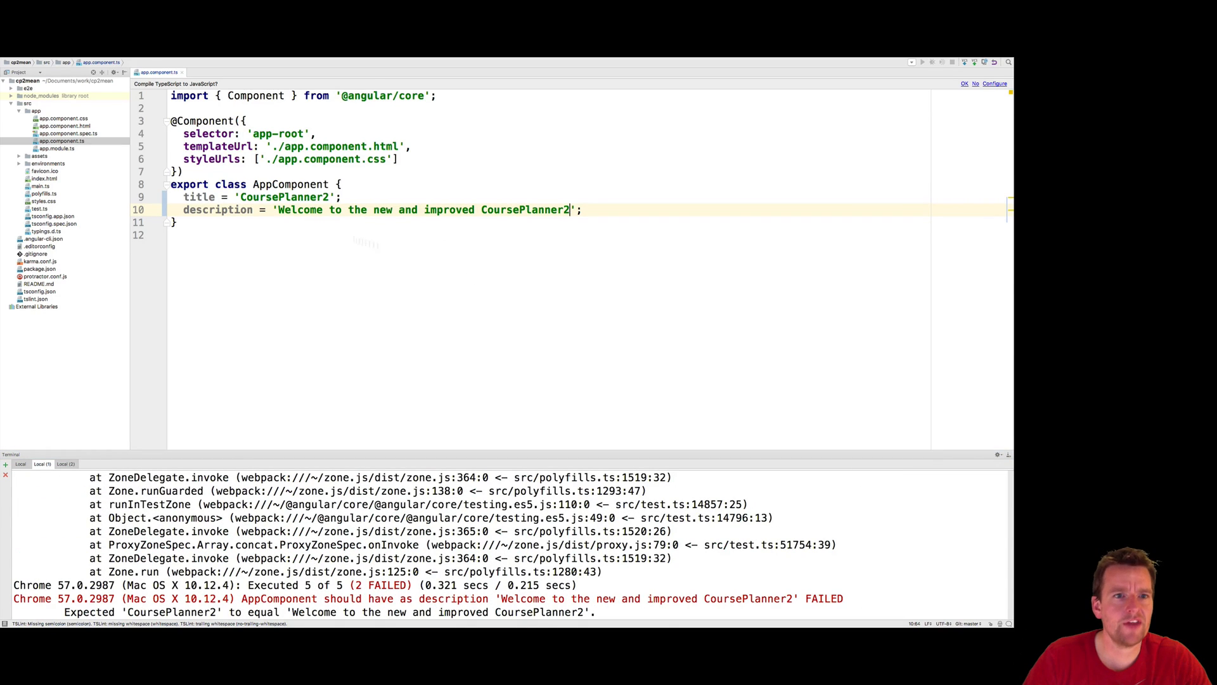
double_click(218, 209)
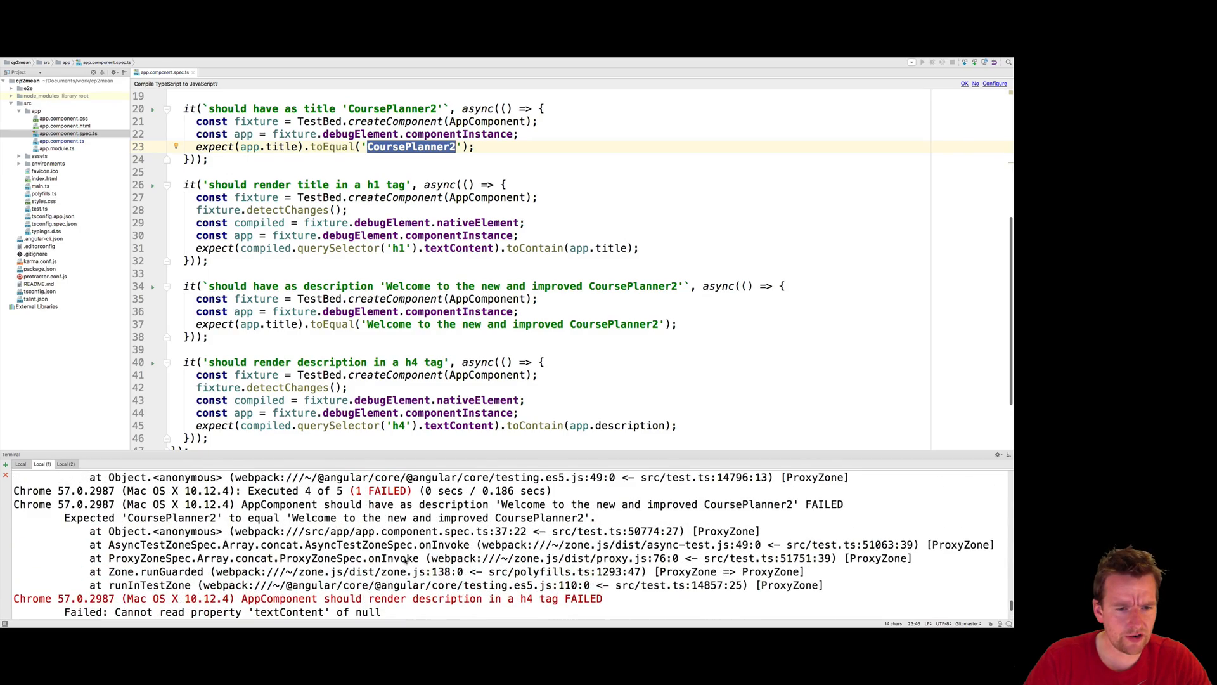
- Change app.title to app.description in the description spec of app.component.spec.ts
scroll(down, 3)
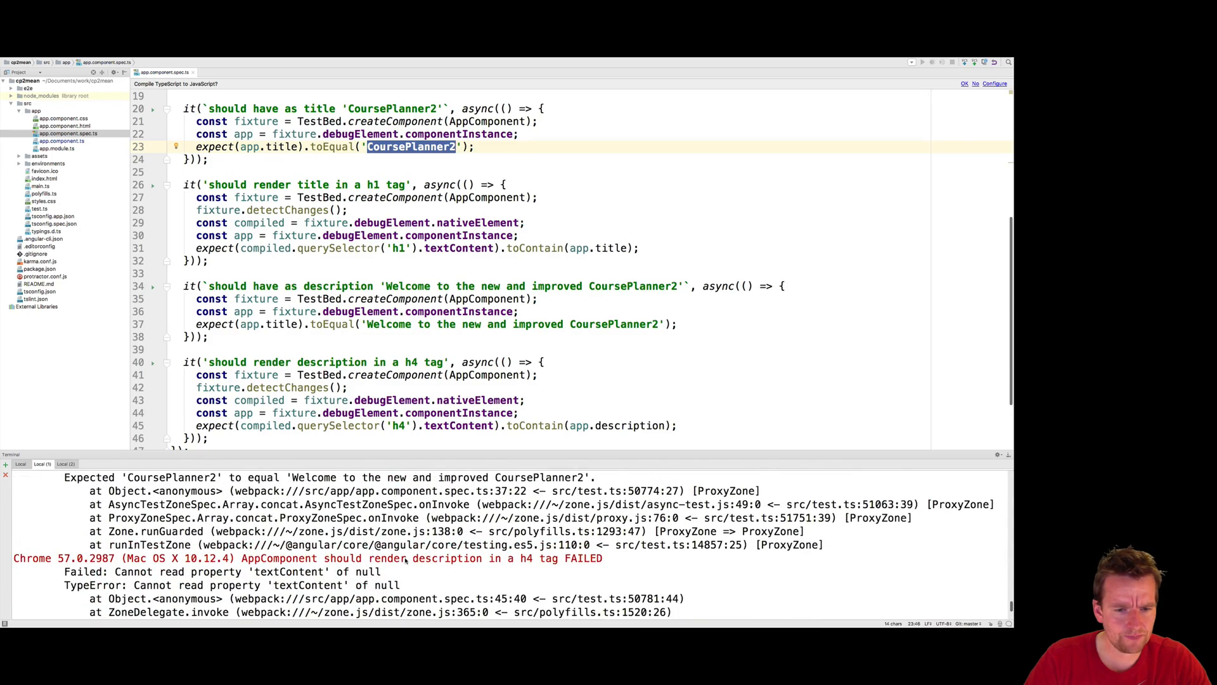
scroll(down, 3)
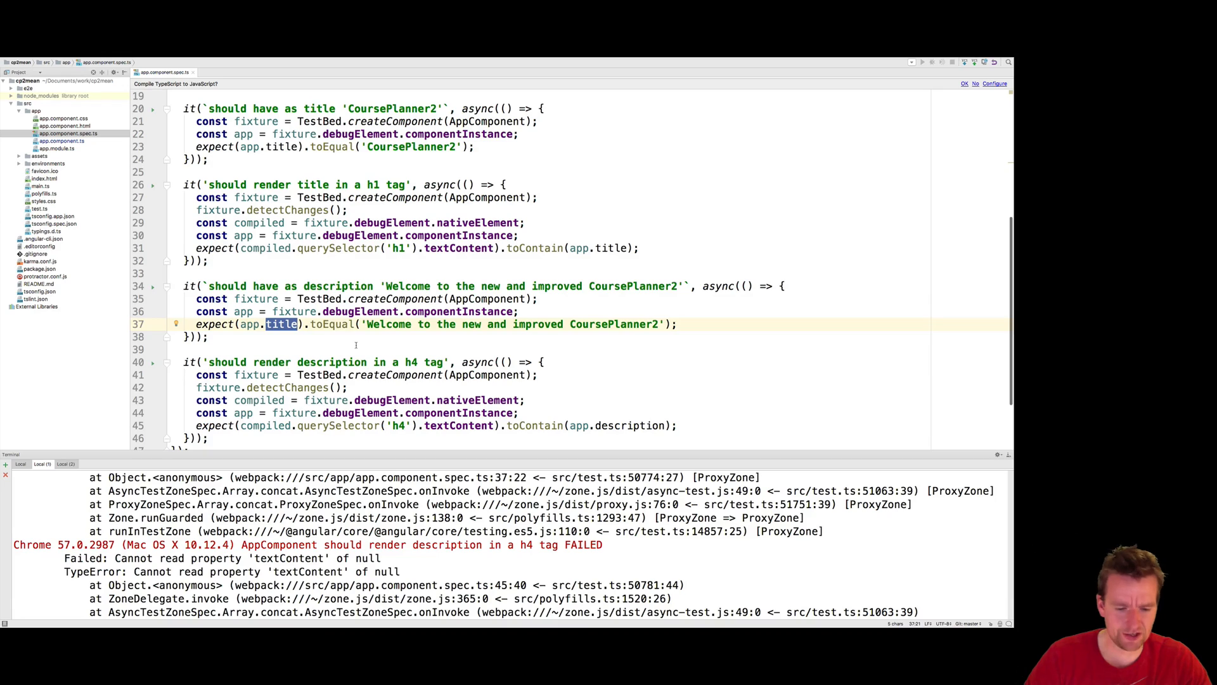
text(dexcription = 'Welcome to the new and improved CoursePlanner2';)
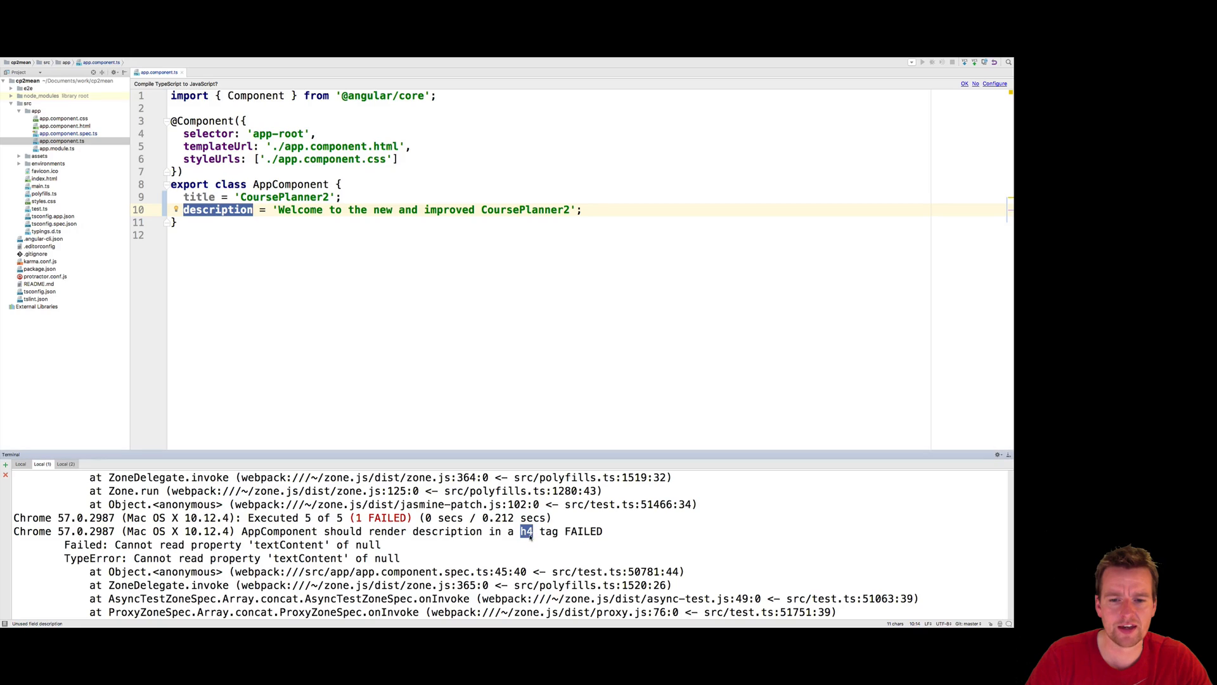
- Add <h4>{{description}}</h4> below the h1 in app.component.html
click(63, 126)
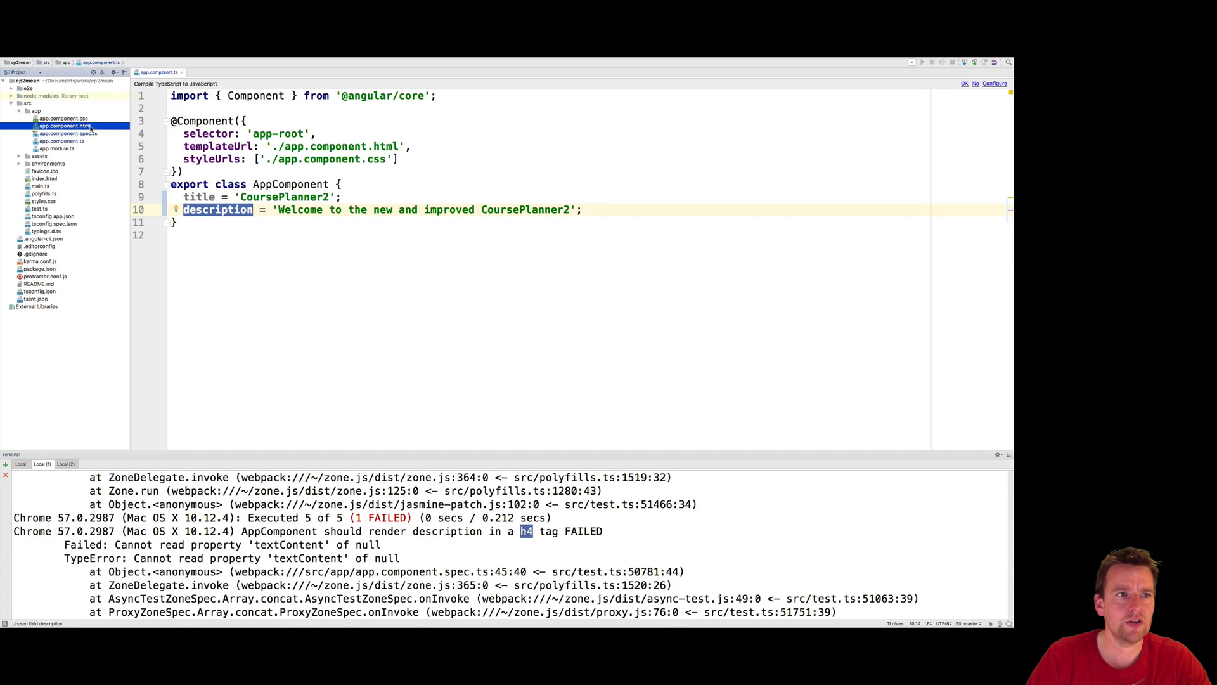
click(63, 125)
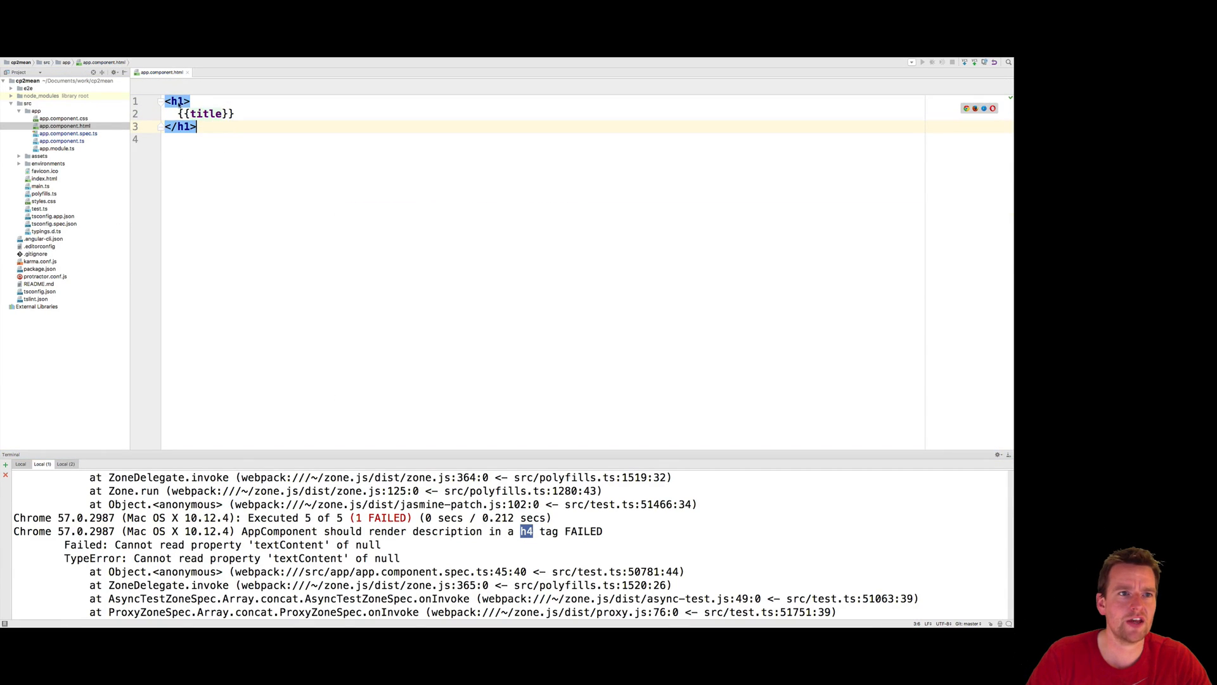
text(<)
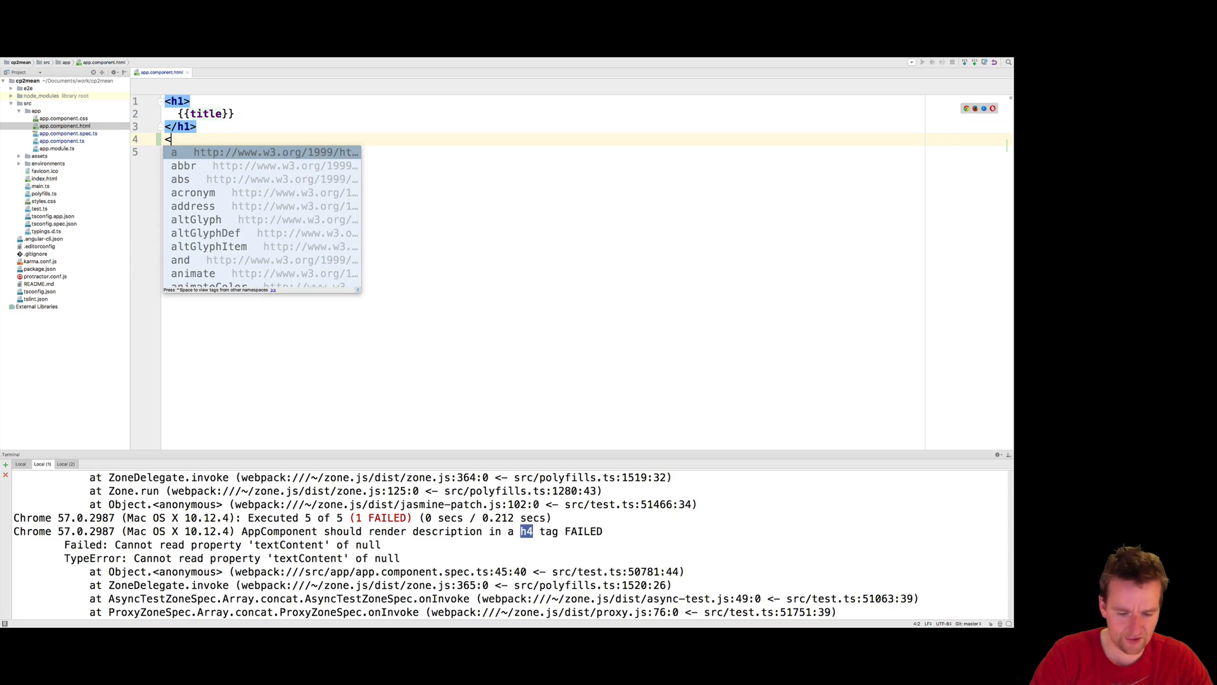
text(h4>)
click(584, 151)
text({{)
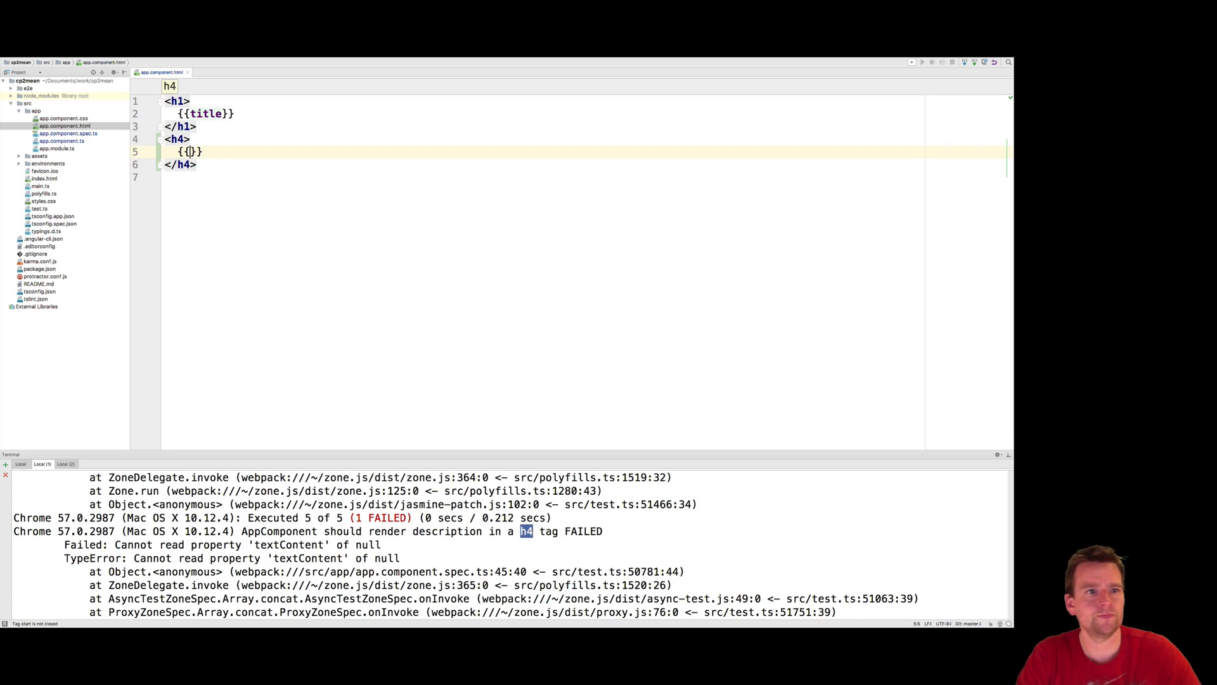
text(des)
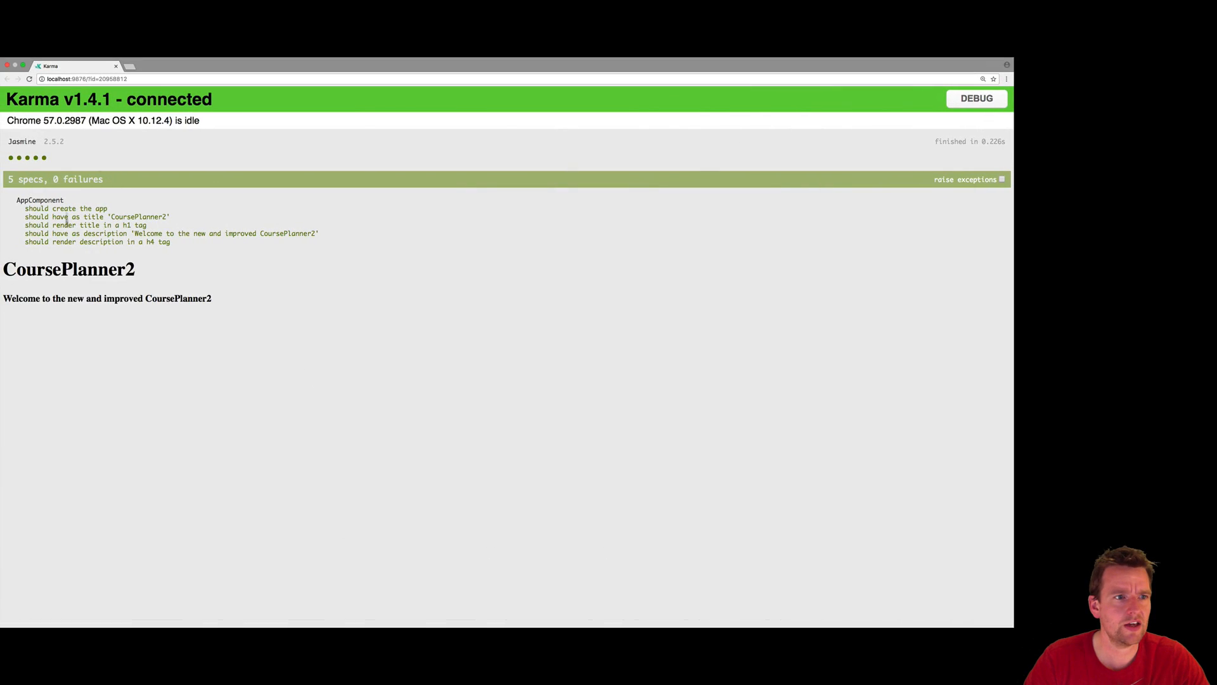
mouse_move(314, 324)
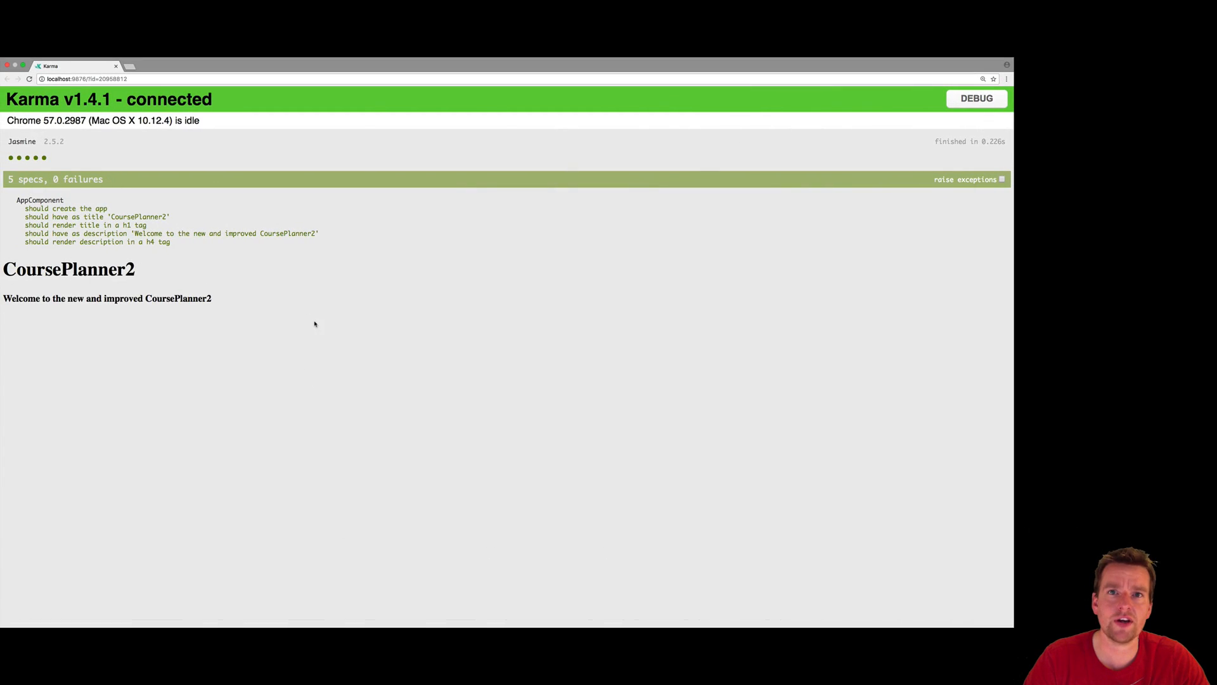